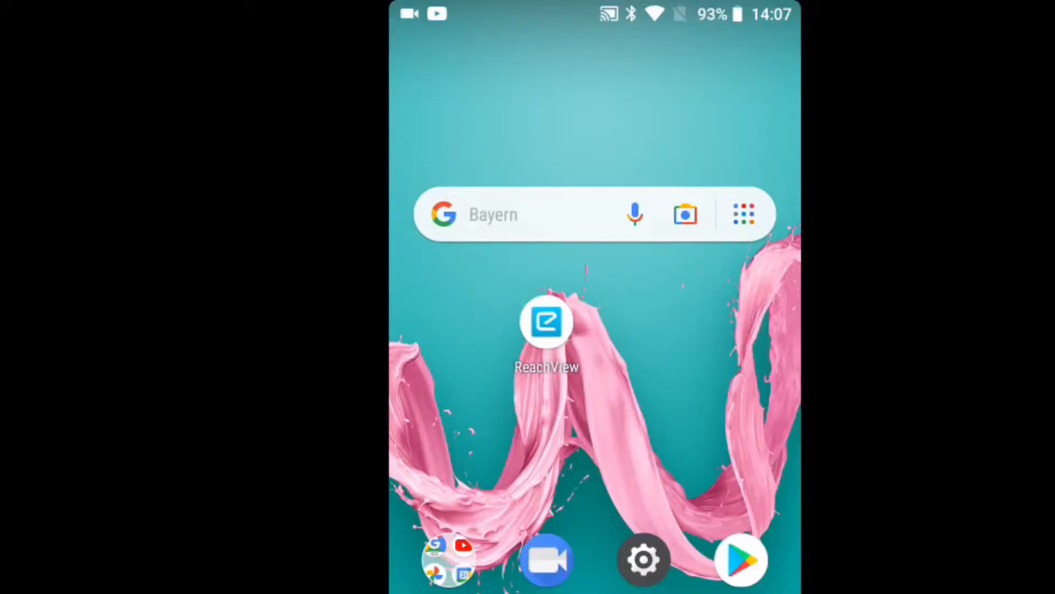
- Join the phone to the reach:21:BA receiver Wi-Fi network from Android Settings
left_click(644, 560)
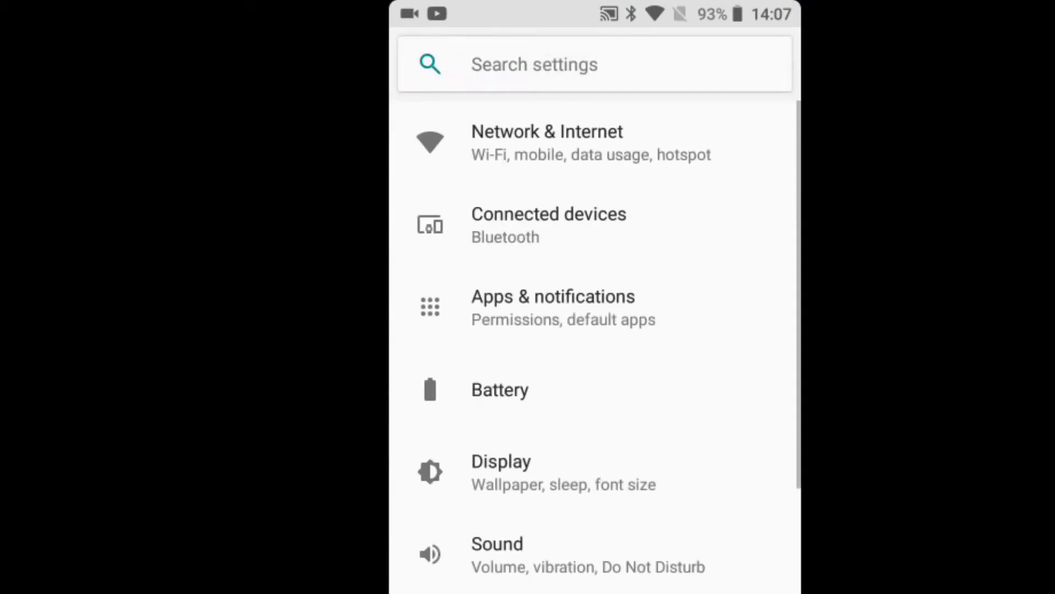
left_click(546, 141)
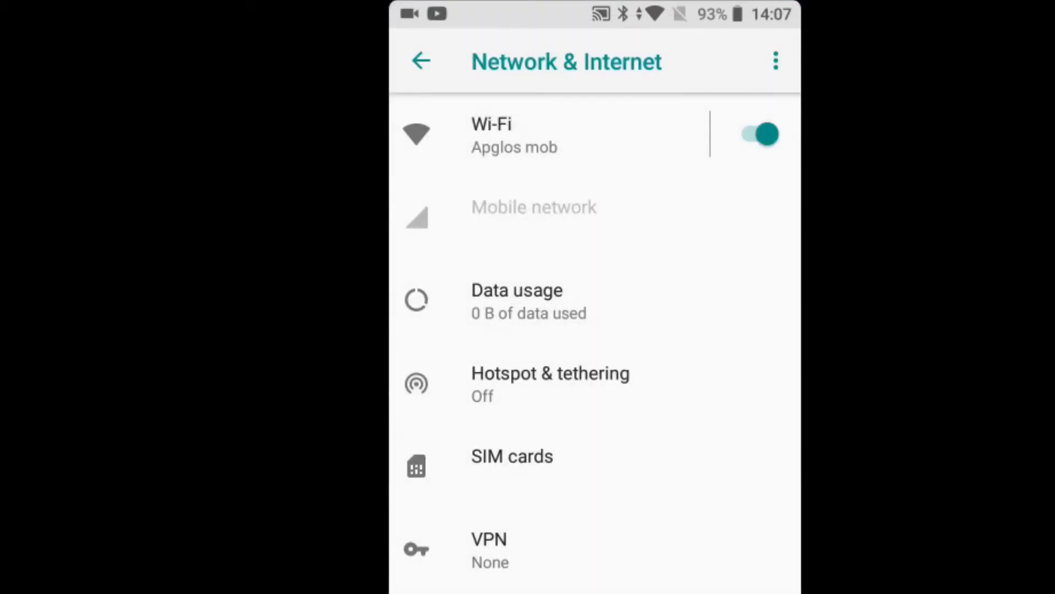
left_click(525, 134)
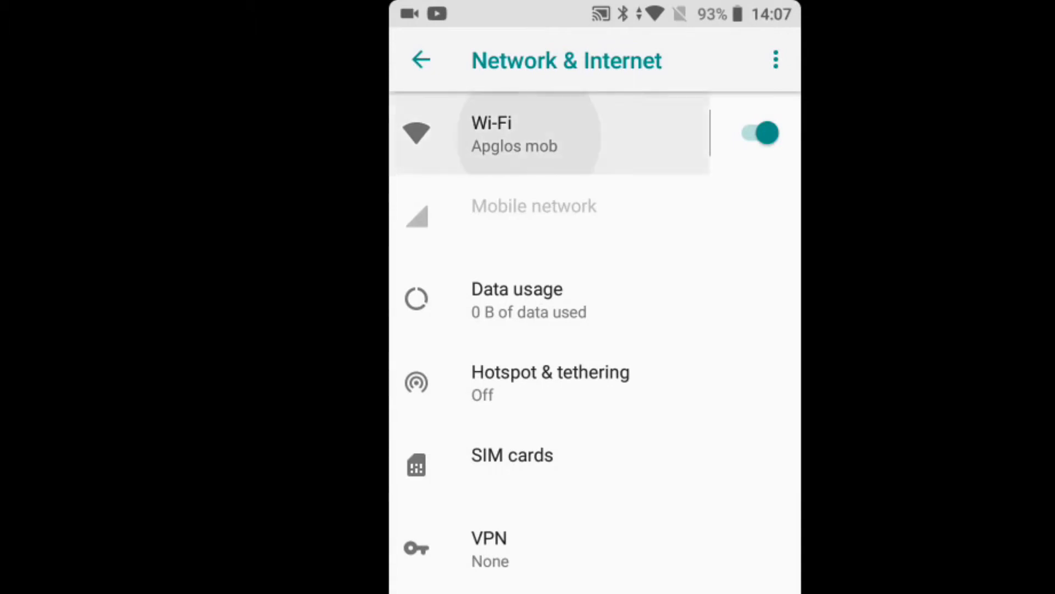
left_click(515, 135)
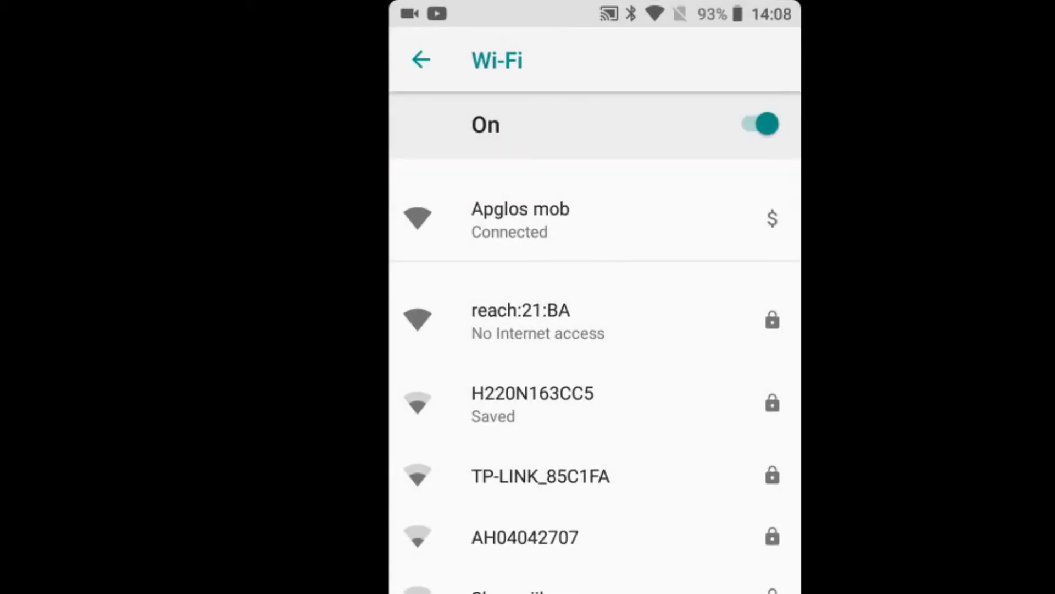
left_click(593, 320)
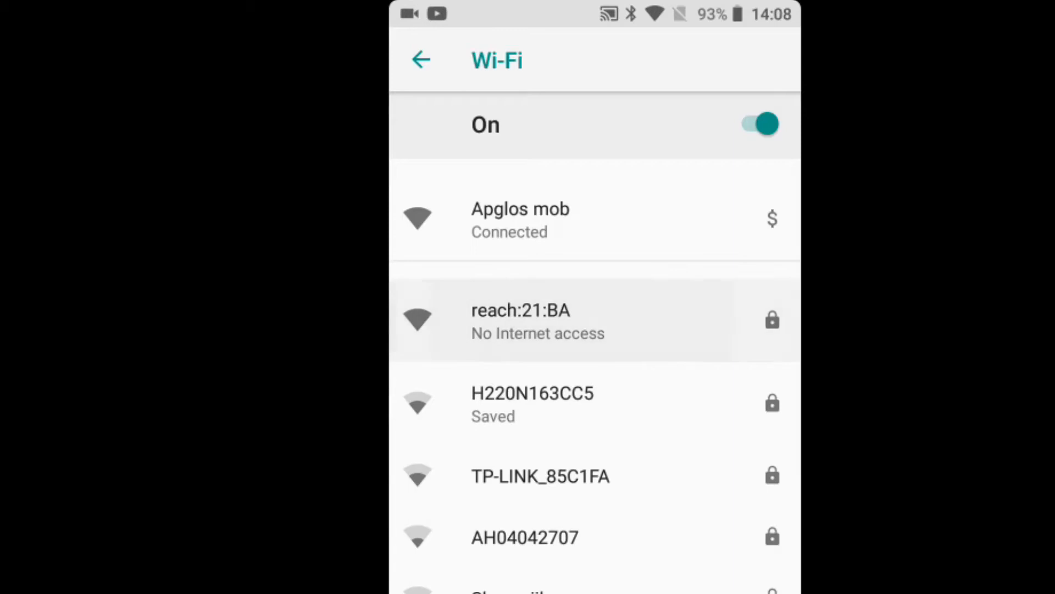
left_click(595, 320)
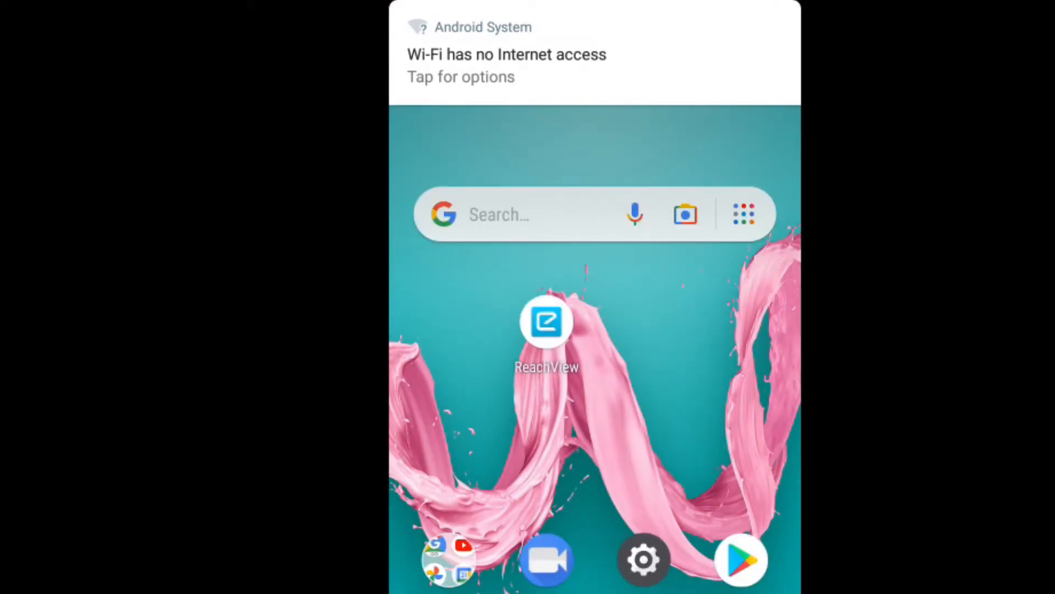
- In ReachView's receiver Wi-Fi settings, add Apglos mob and connect the receiver to it
left_click(546, 321)
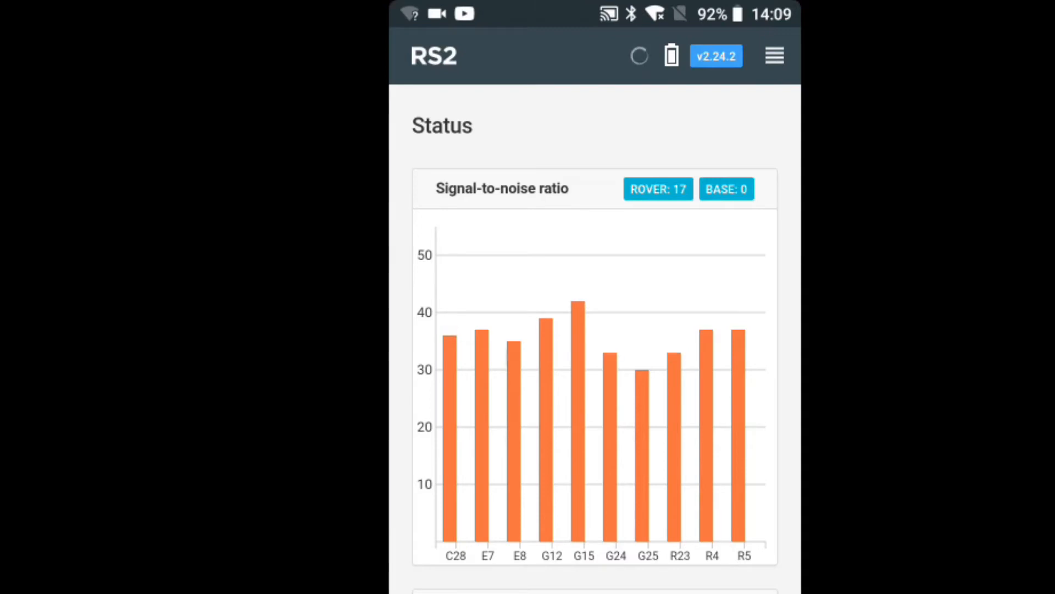
left_click(773, 55)
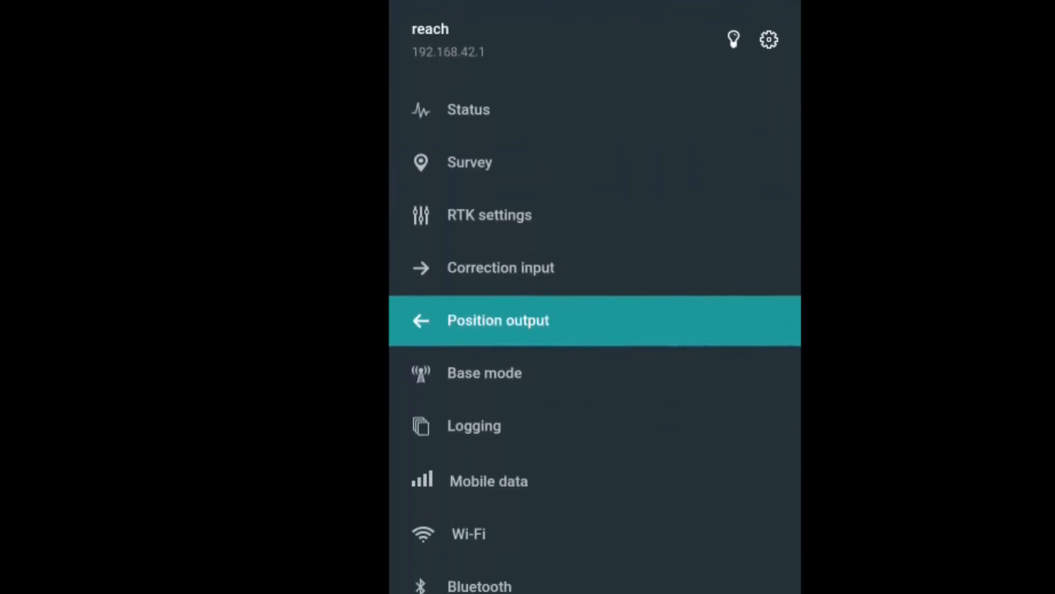
left_click(468, 533)
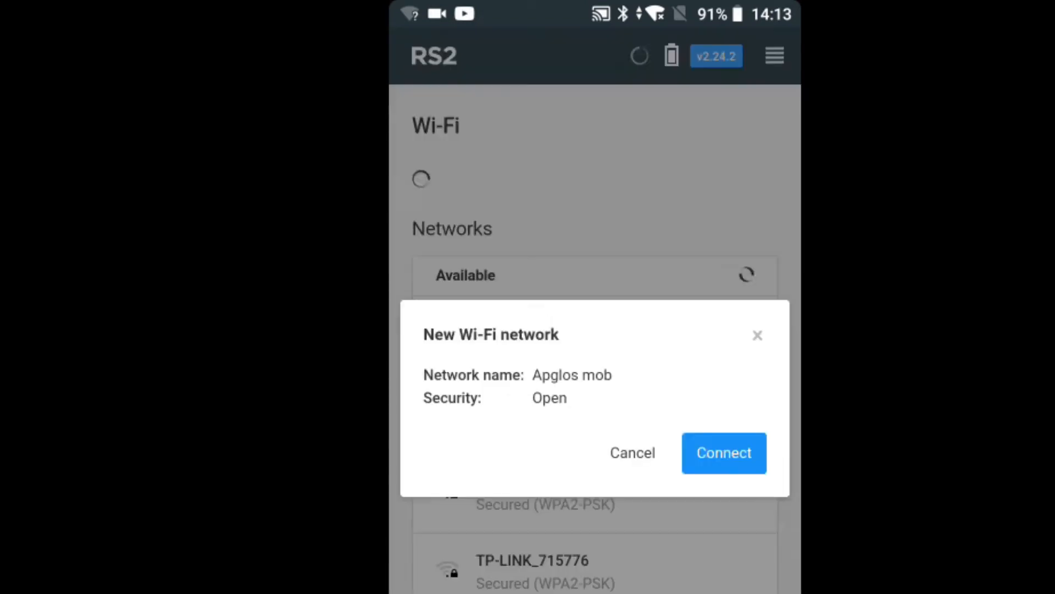
left_click(724, 452)
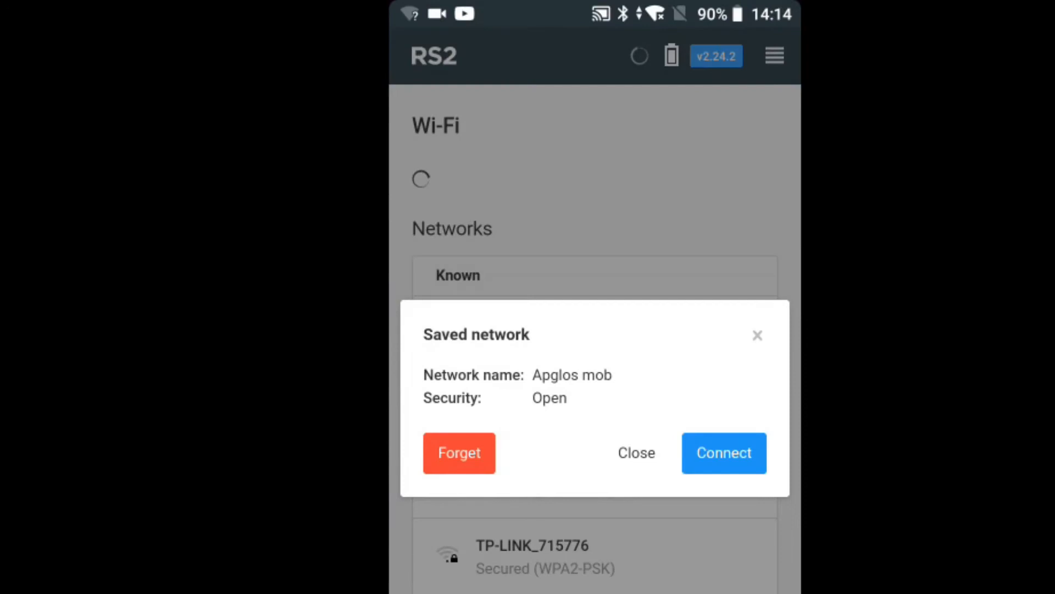
left_click(723, 452)
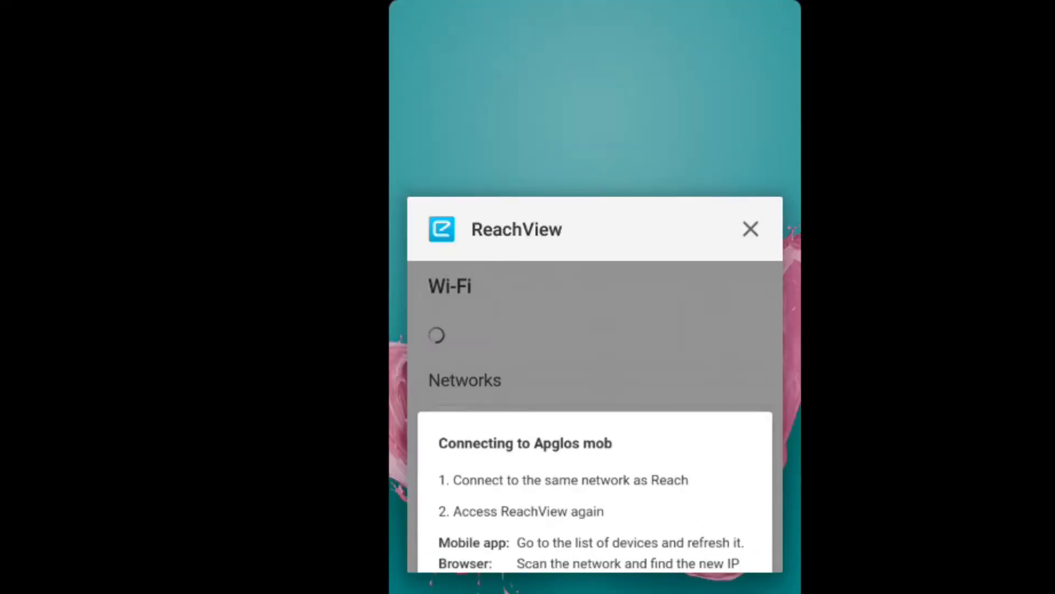
- Confirm in Android Wi-Fi settings that the phone is on Apglos mob, then return home
left_click(749, 228)
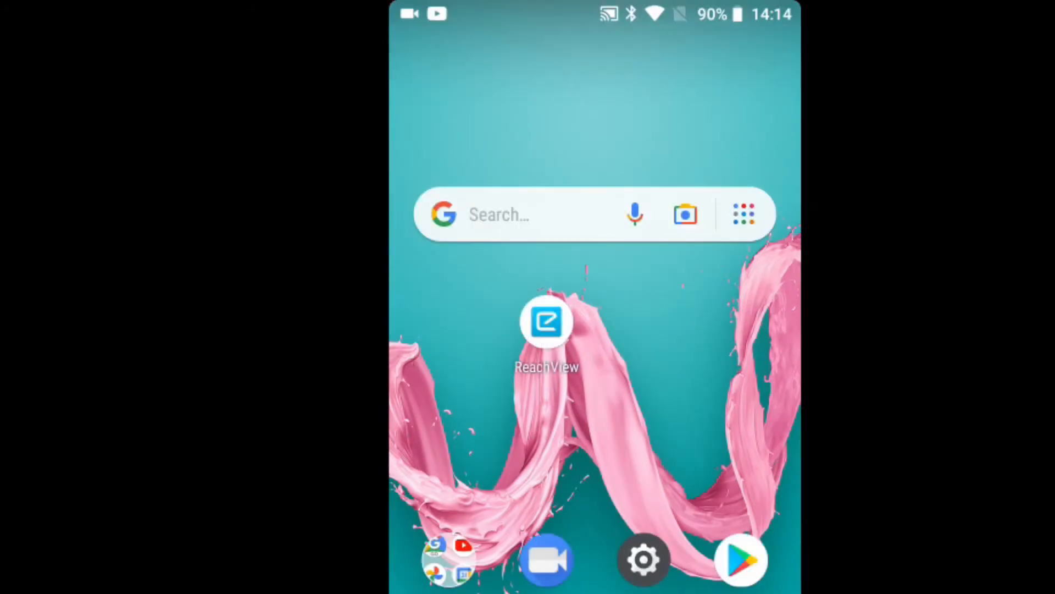
left_click(644, 559)
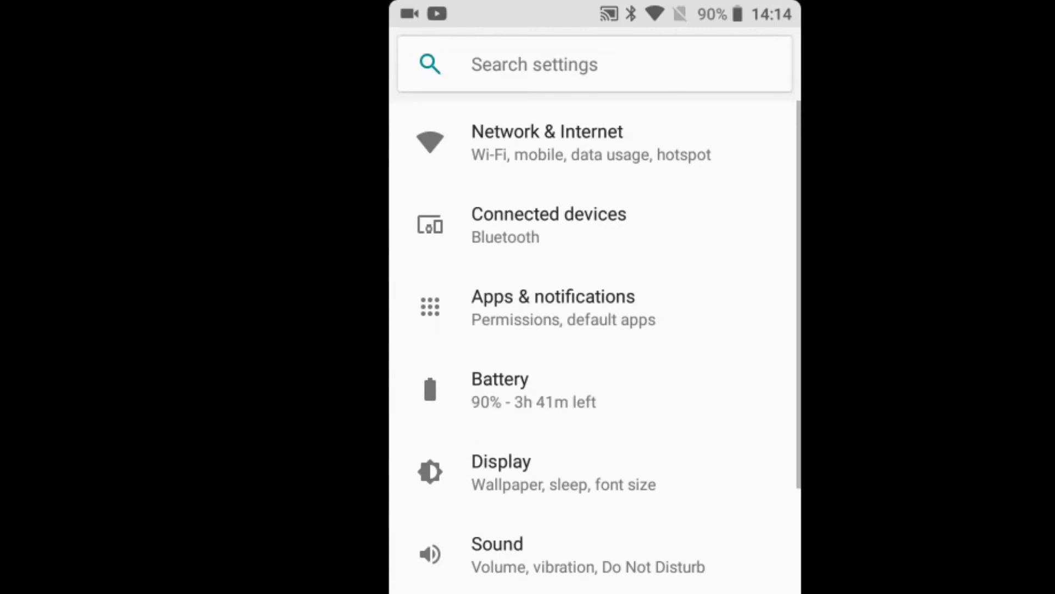
left_click(546, 142)
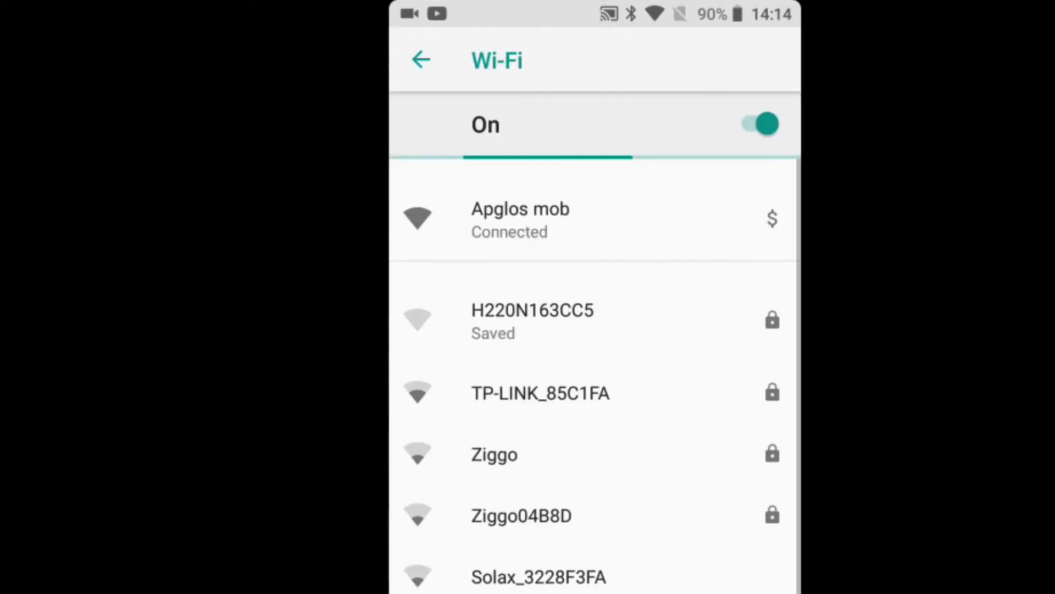
scroll("down", 3)
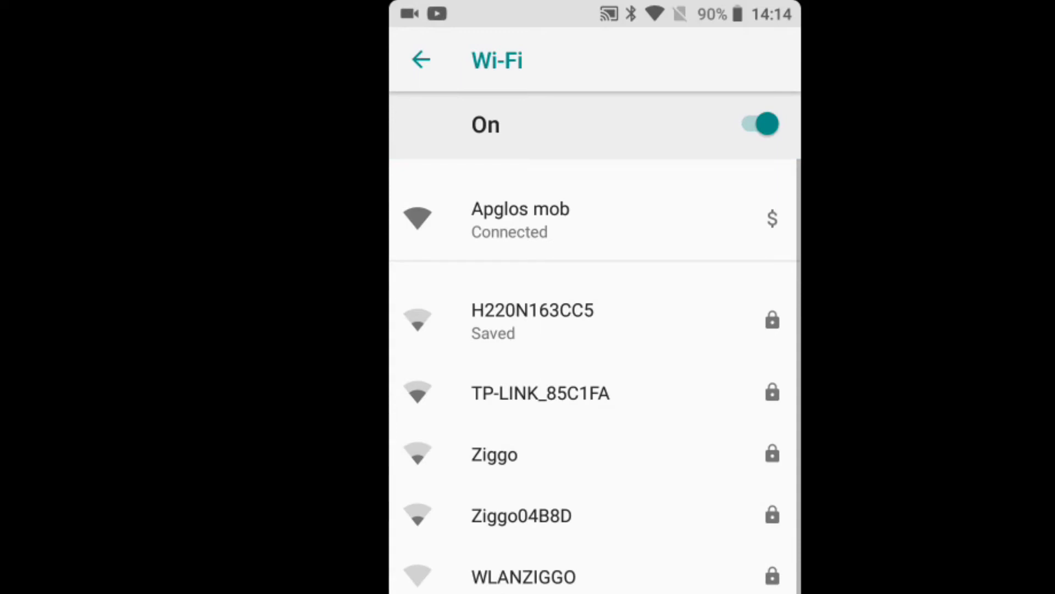
left_click(420, 60)
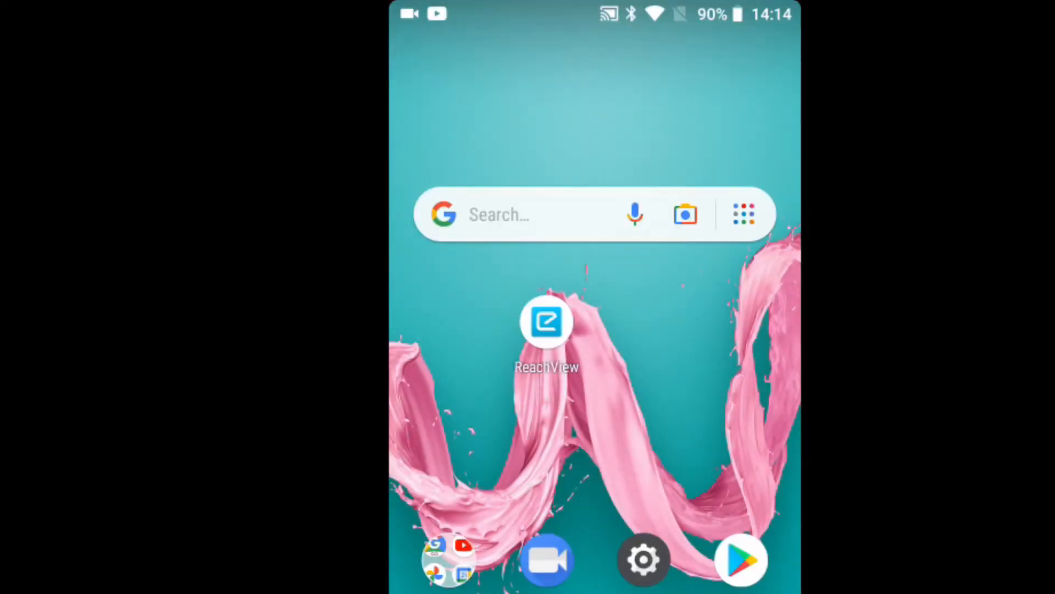
- Review the NTRIP correction input, then show Output 1's TCP server settings on port 9001
left_click(547, 321)
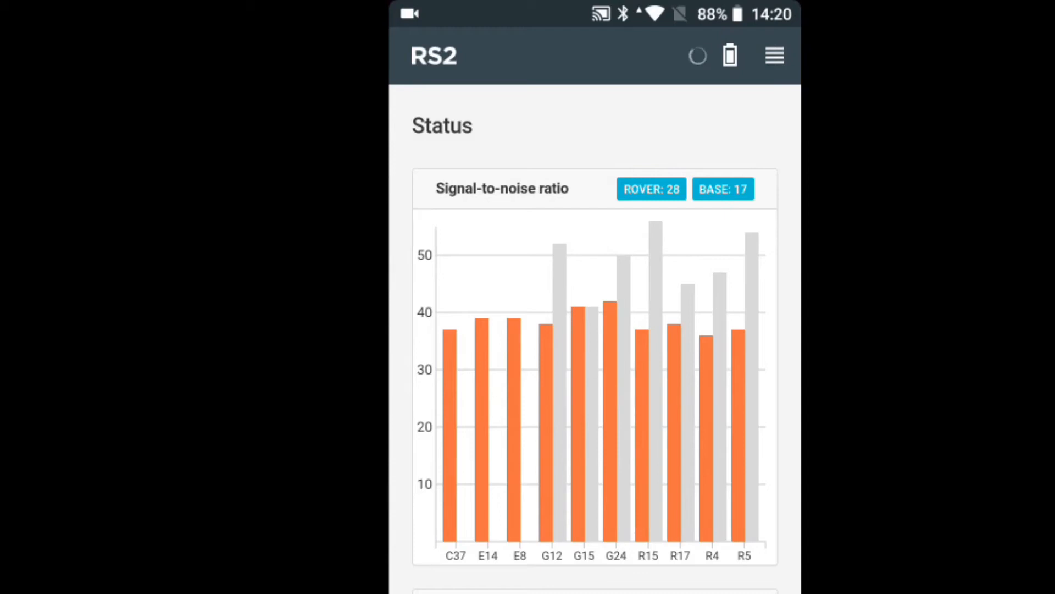
left_click(774, 55)
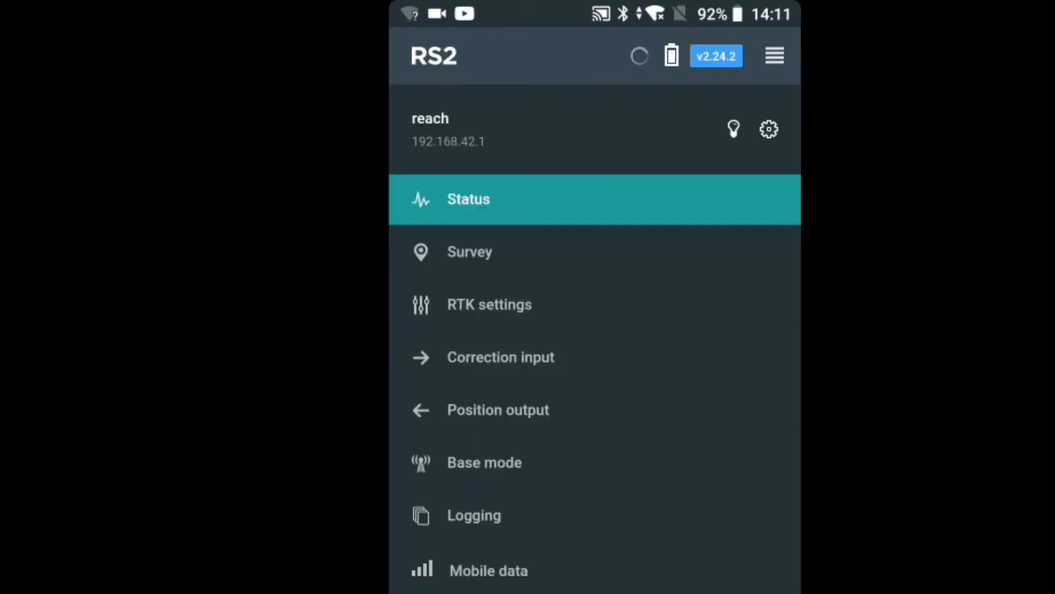
left_click(501, 357)
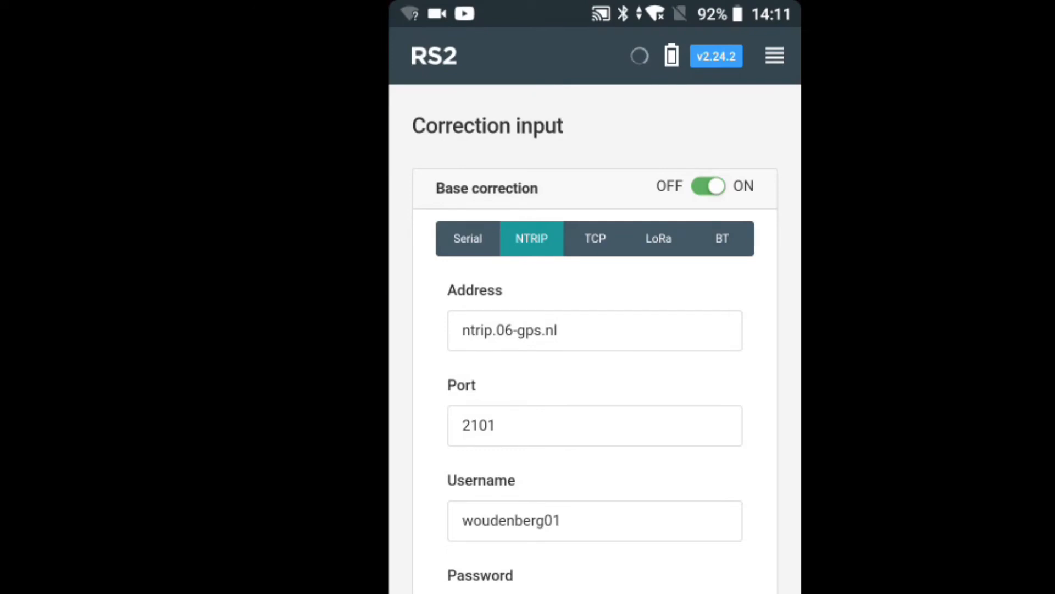
left_click(773, 55)
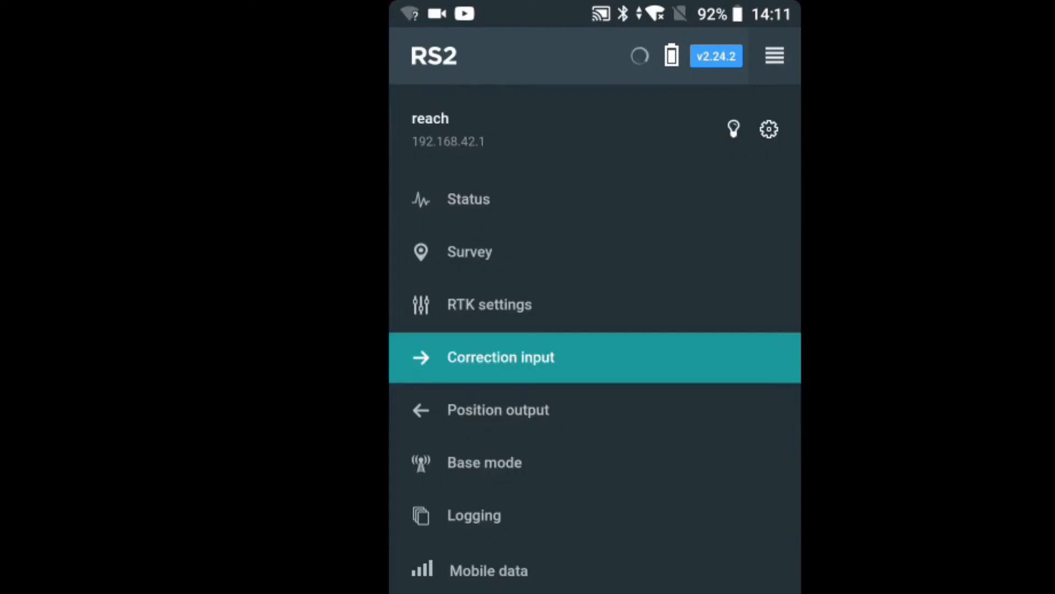
left_click(498, 409)
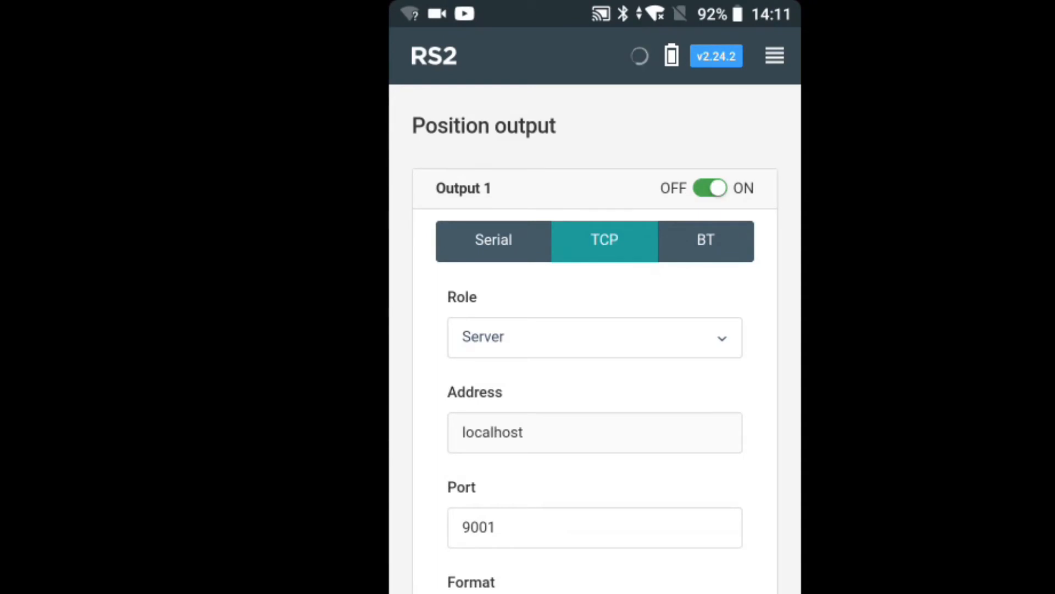
- Verify Output 1 sends NMEA as a TCP server on port 9001
left_click(594, 337)
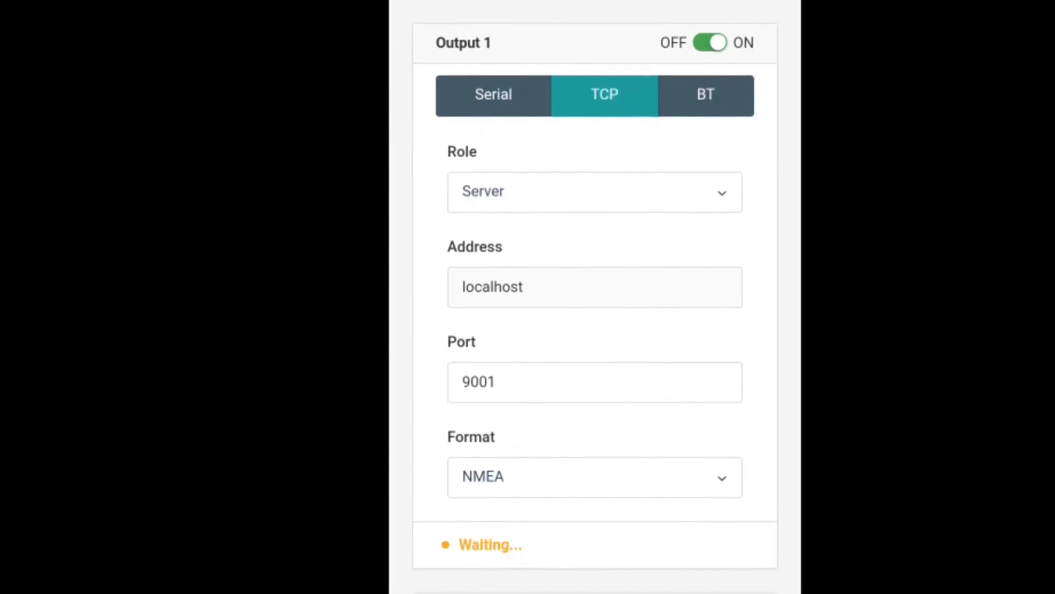
scroll("down", 3)
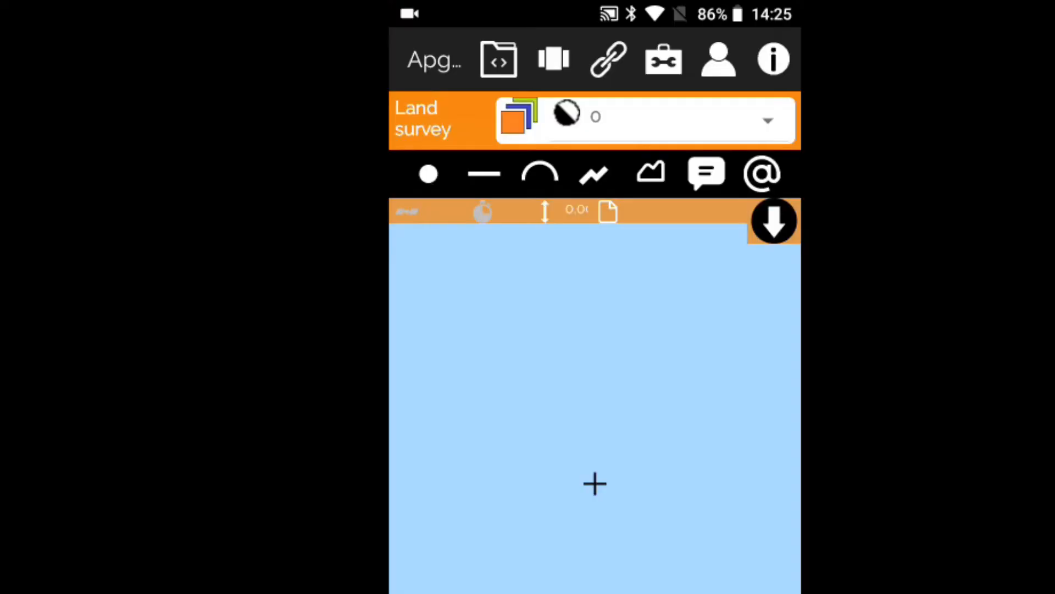
- Connect Apglos Survey Wizard over Wi-Fi to 192.168.43.134 on port 9001
left_click(608, 59)
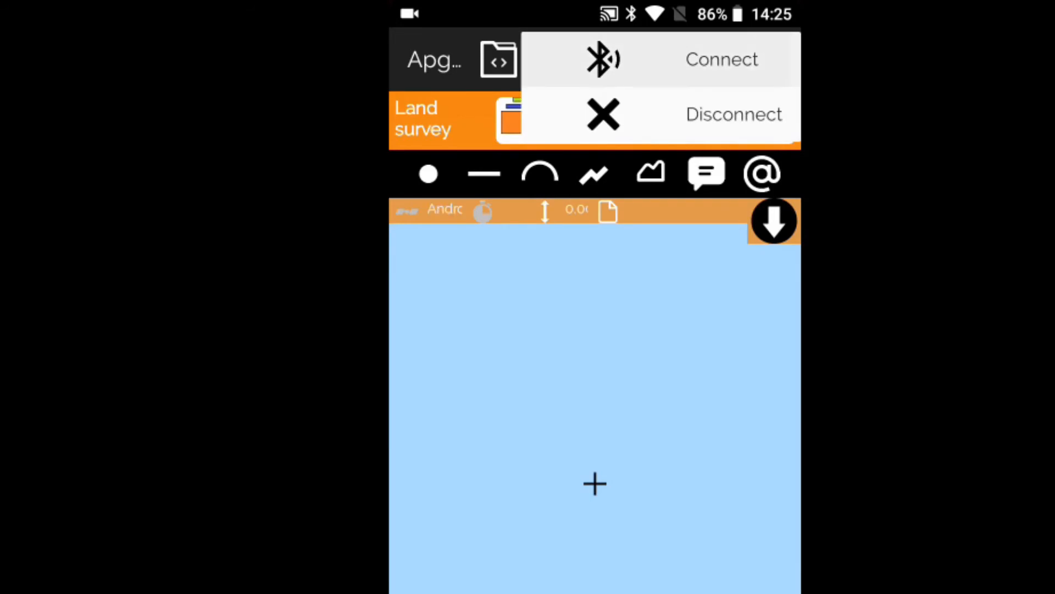
left_click(722, 59)
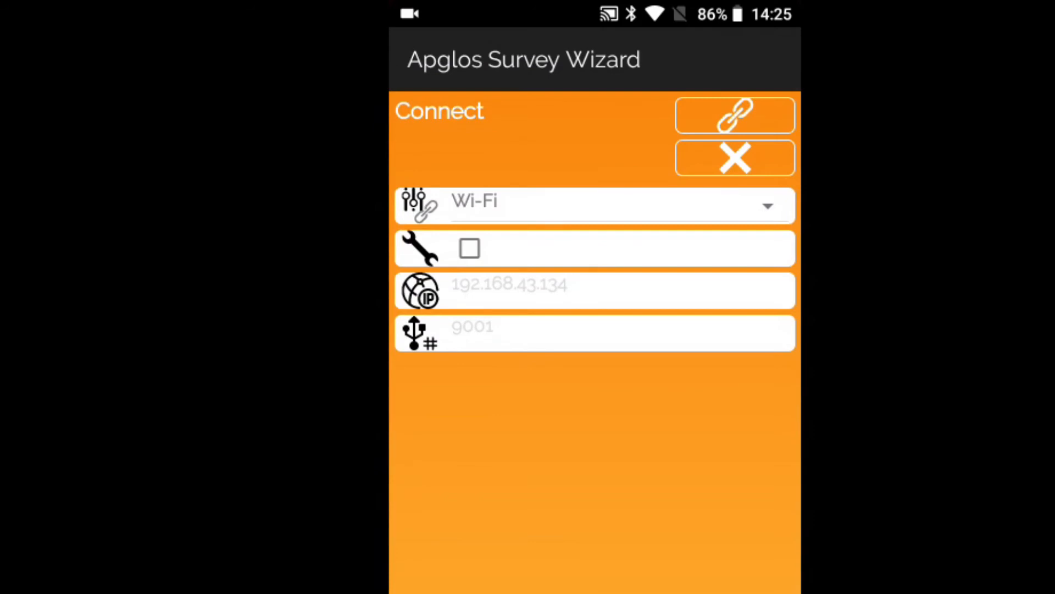
left_click(592, 205)
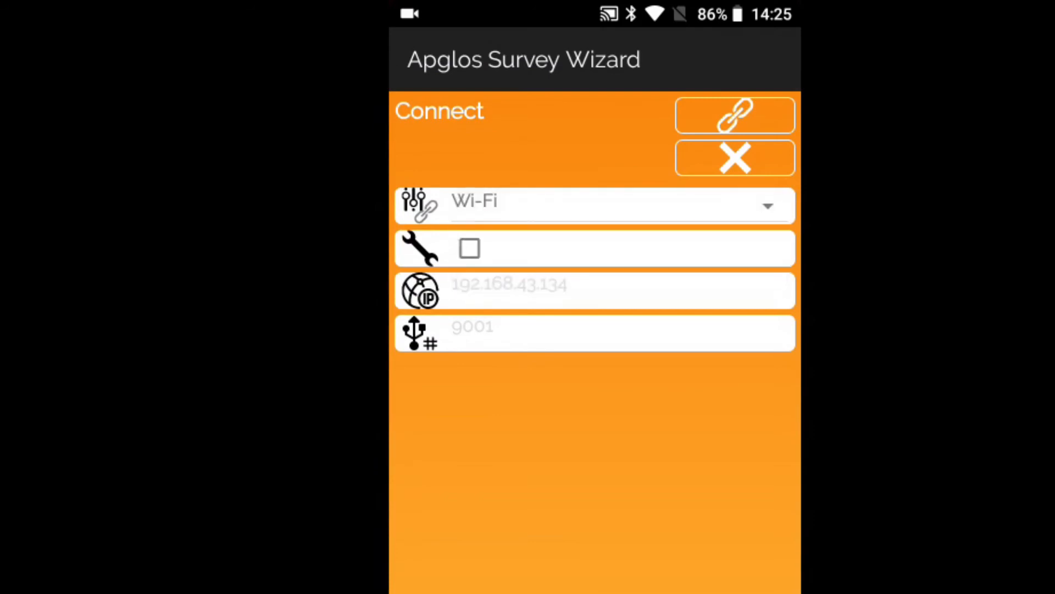
left_click(468, 247)
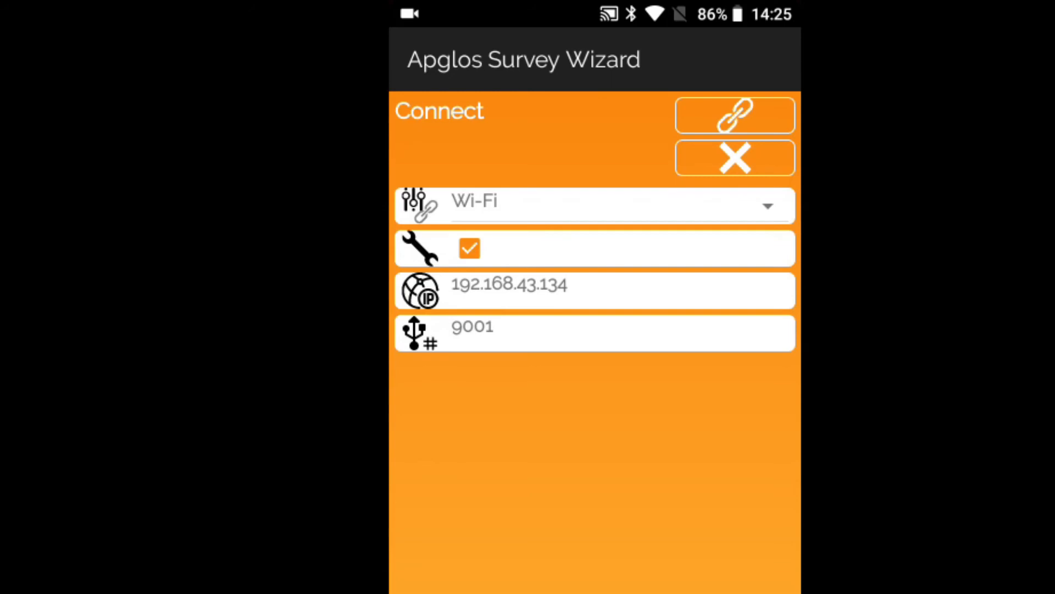
left_click(734, 115)
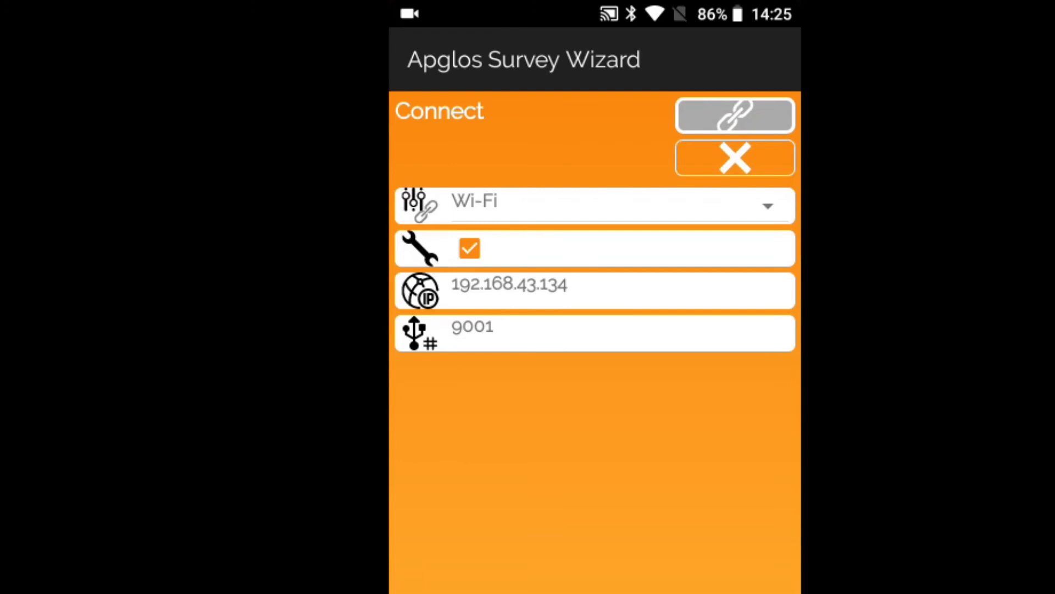
left_click(734, 115)
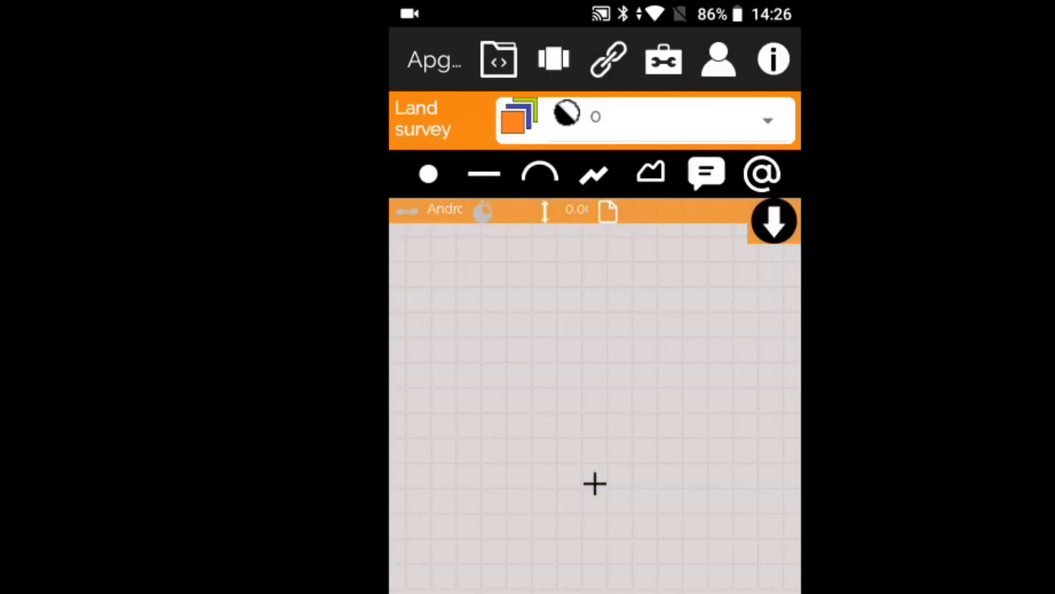